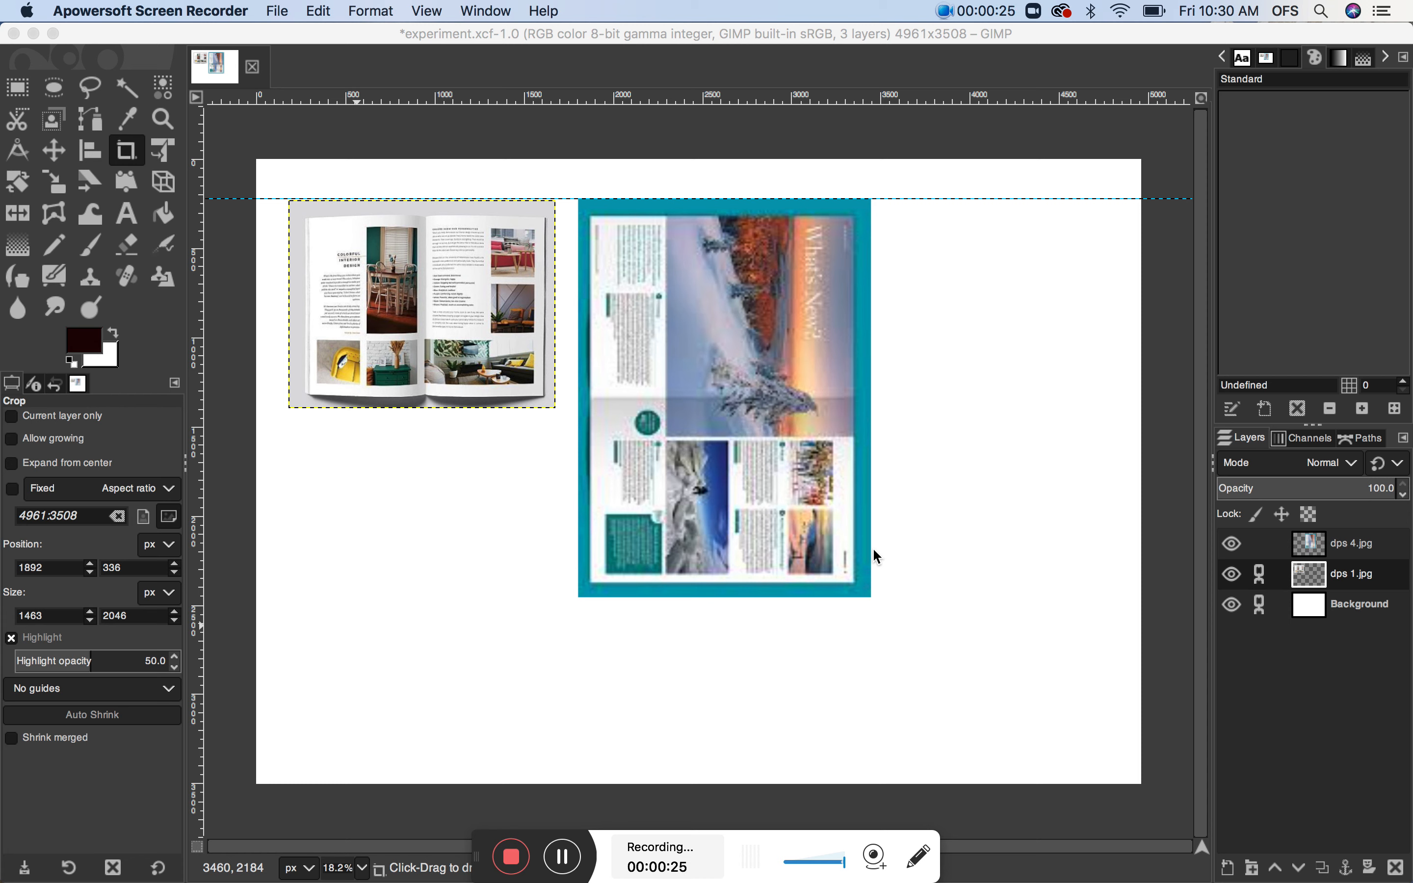
pyautogui.moveTo(780, 439)
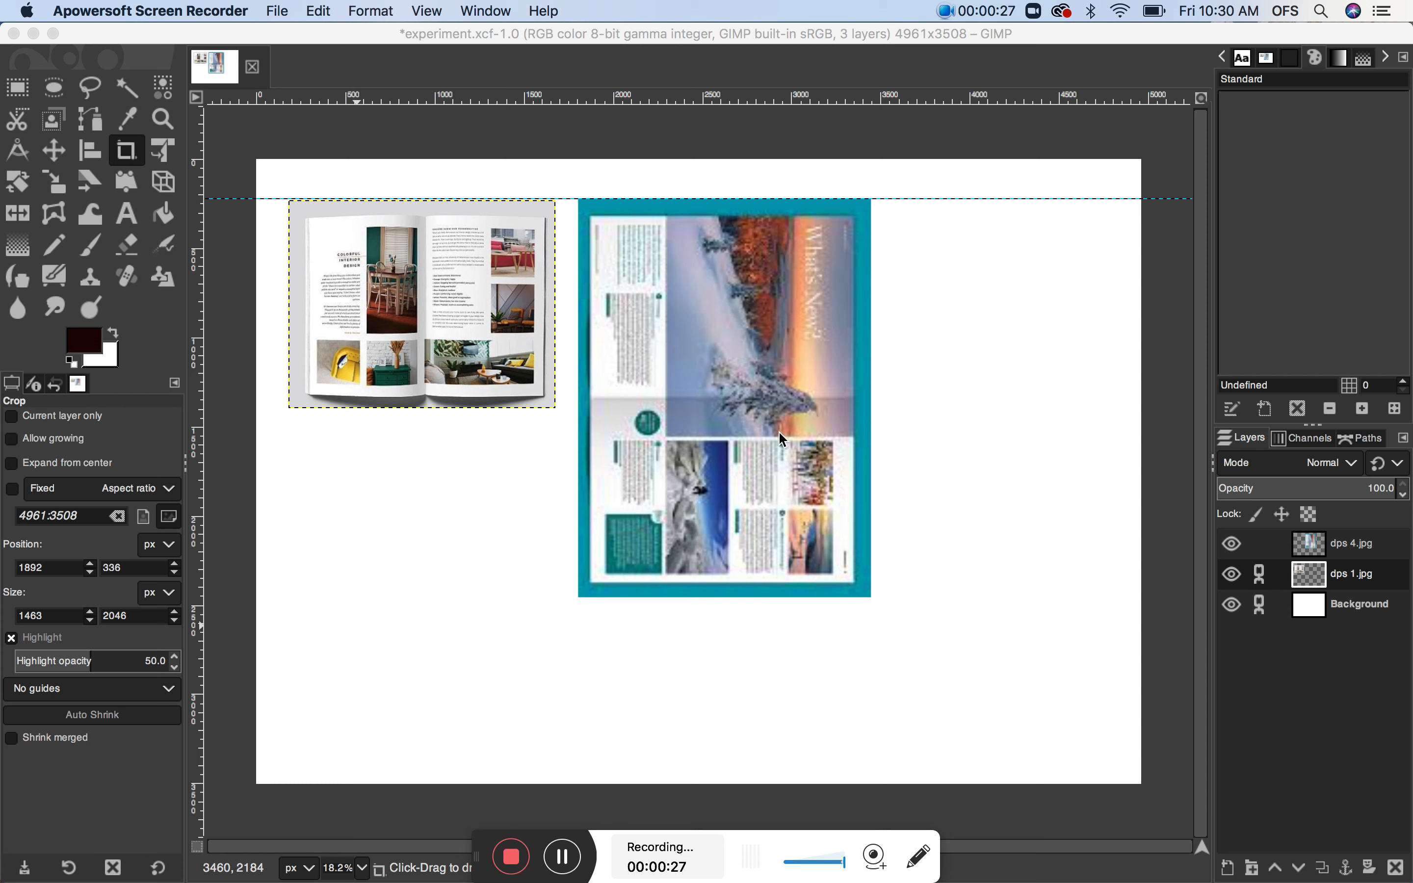
pyautogui.moveTo(429, 259)
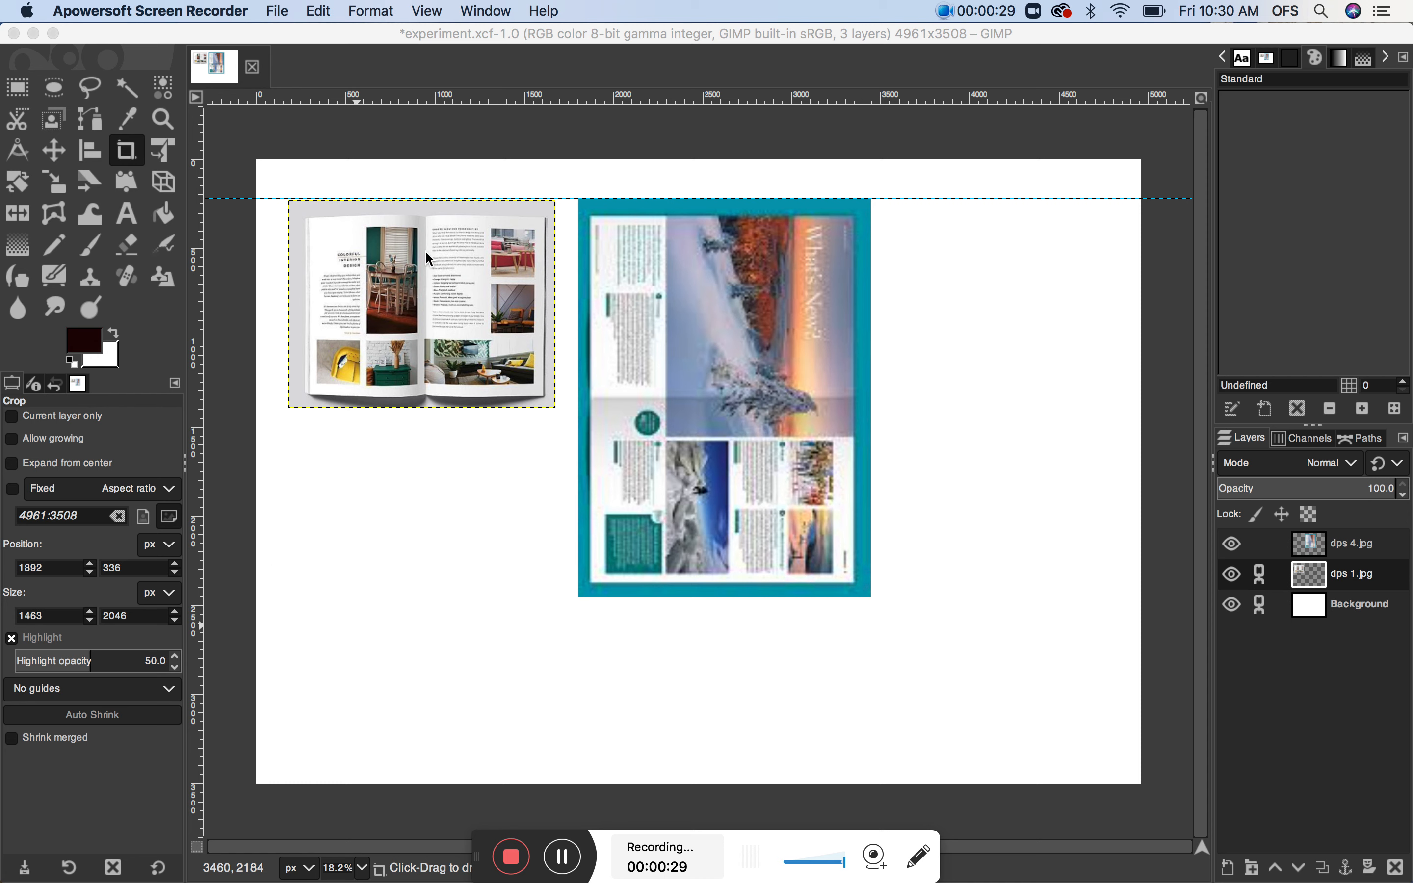
pyautogui.moveTo(131, 162)
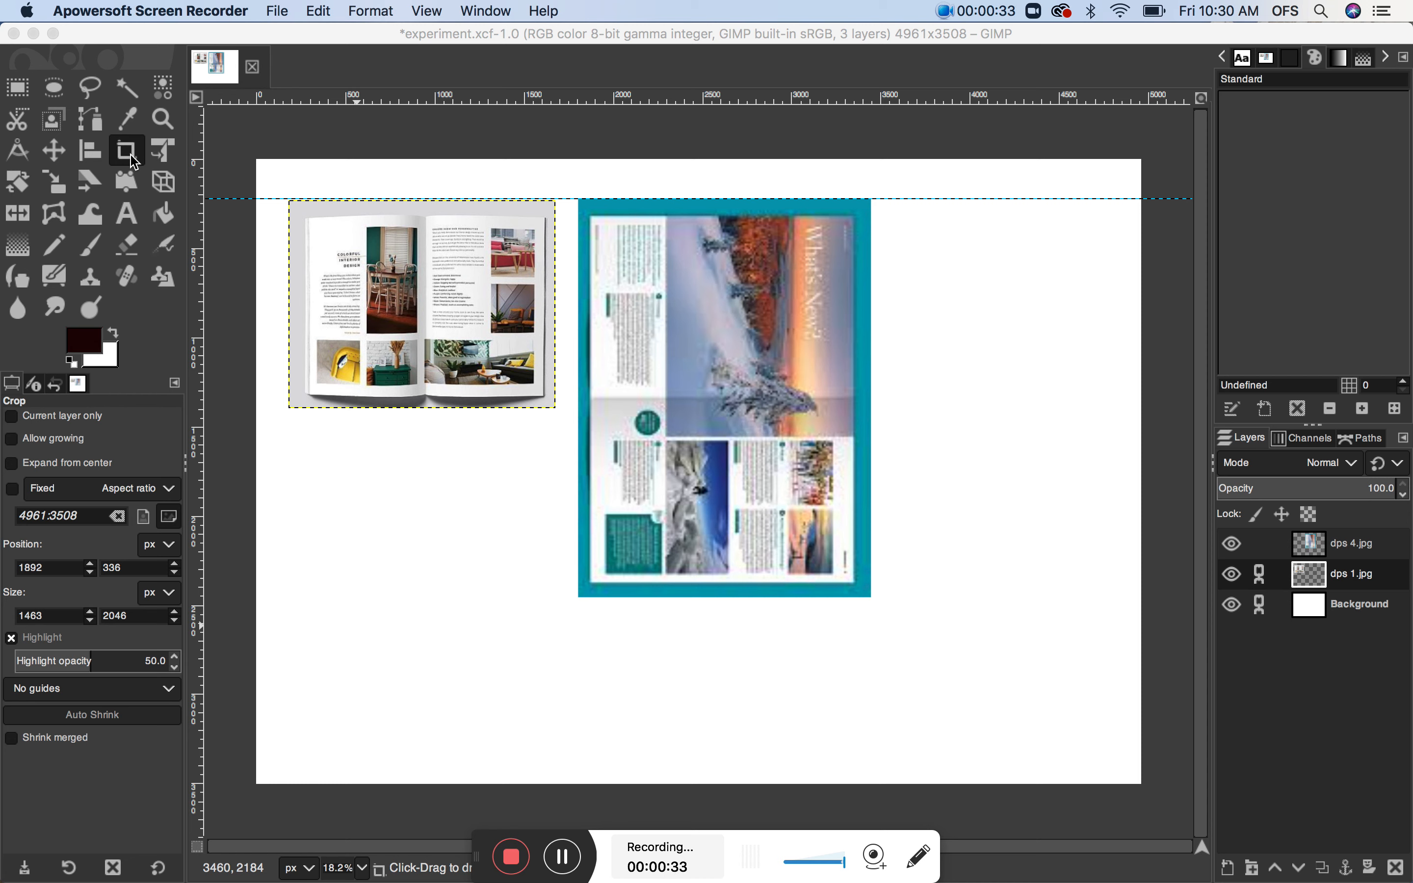
pyautogui.moveTo(58, 160)
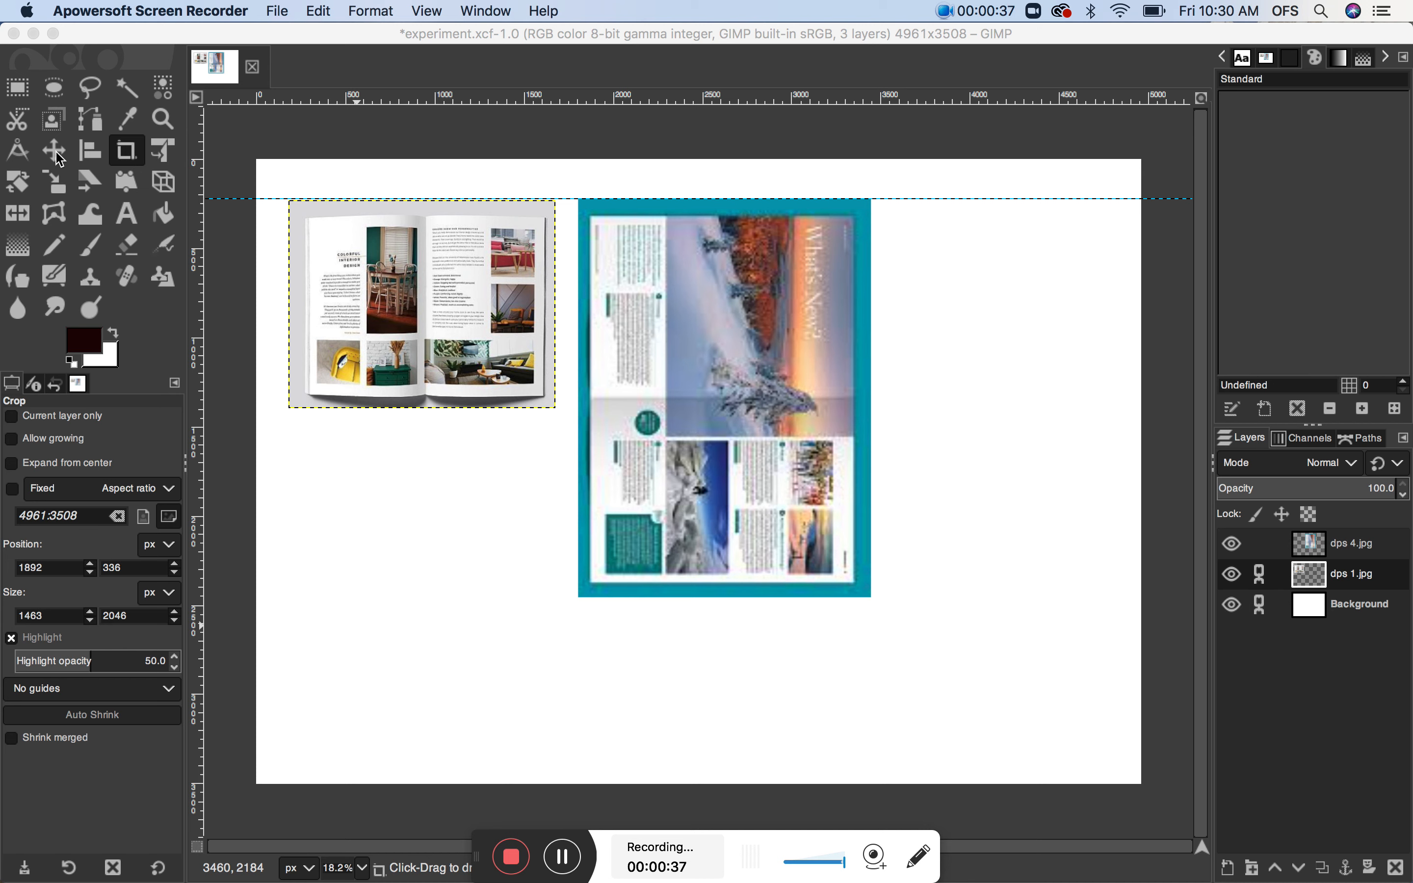
# Step: Make the Move tool active for repositioning layers
pyautogui.click(53, 150)
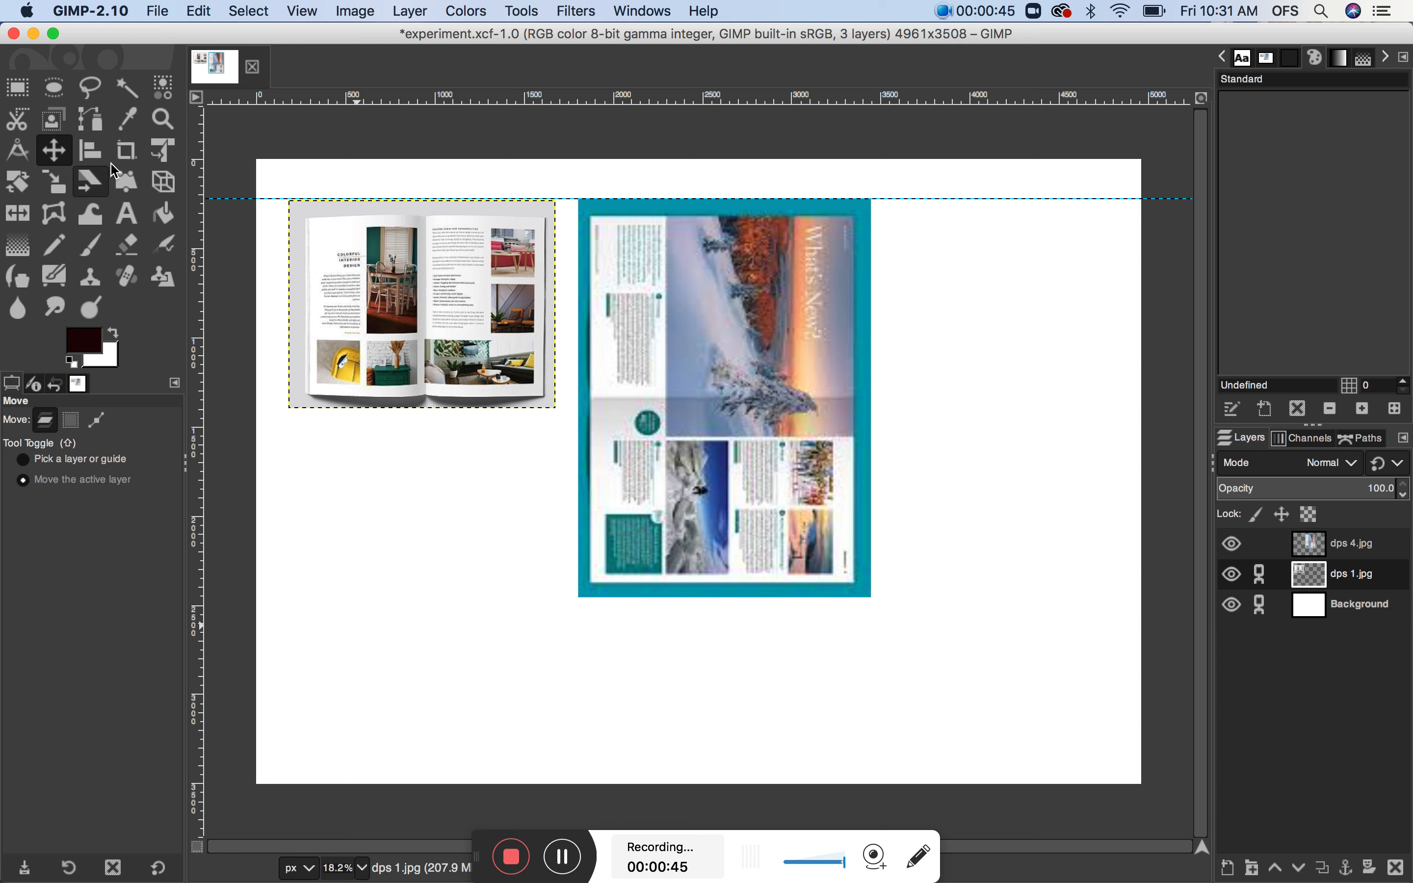
pyautogui.moveTo(126, 150)
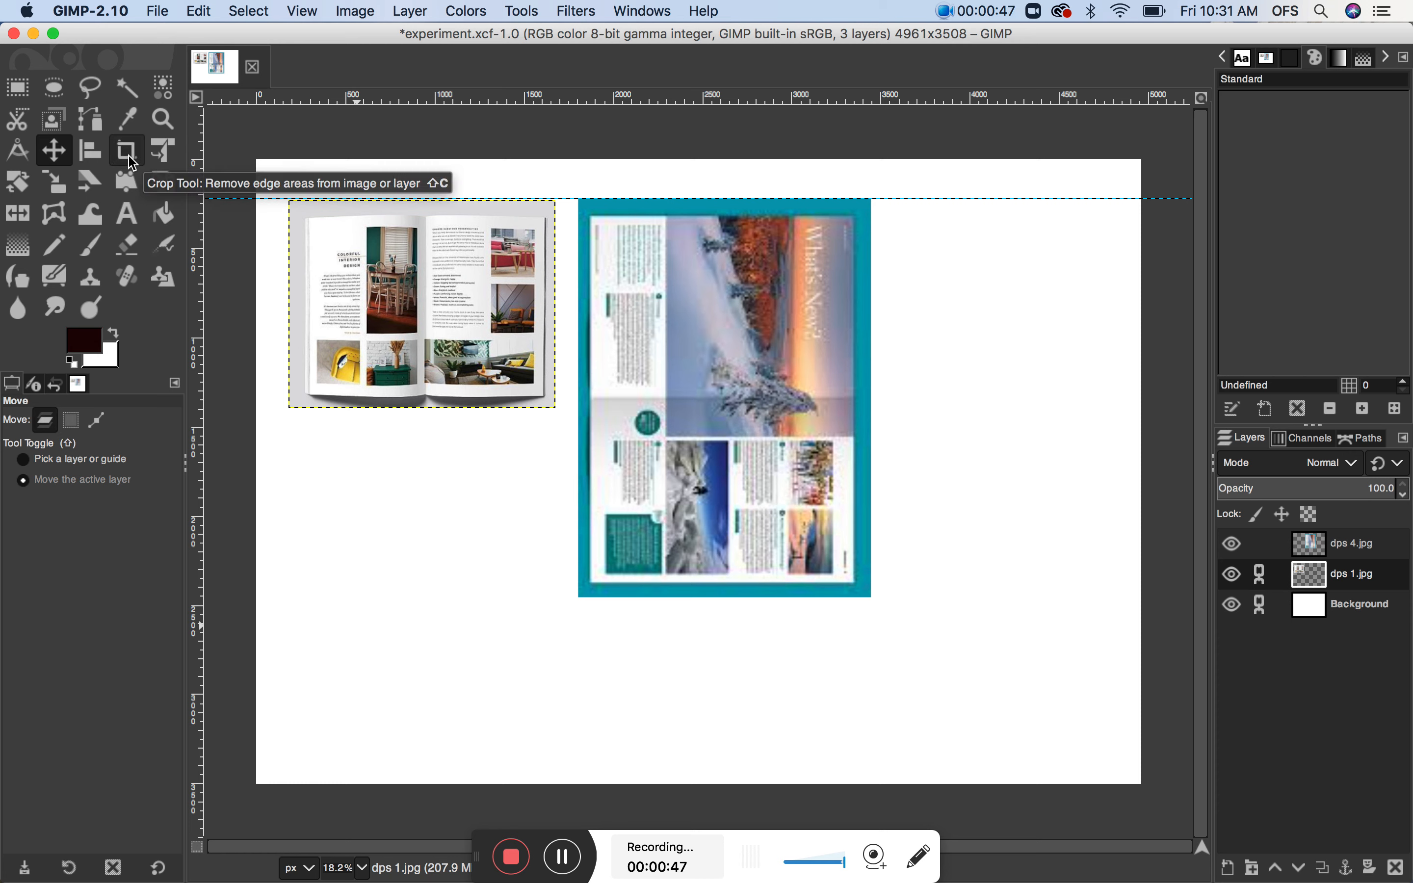
# Step: Make the Crop tool active to trim a spread
pyautogui.click(126, 150)
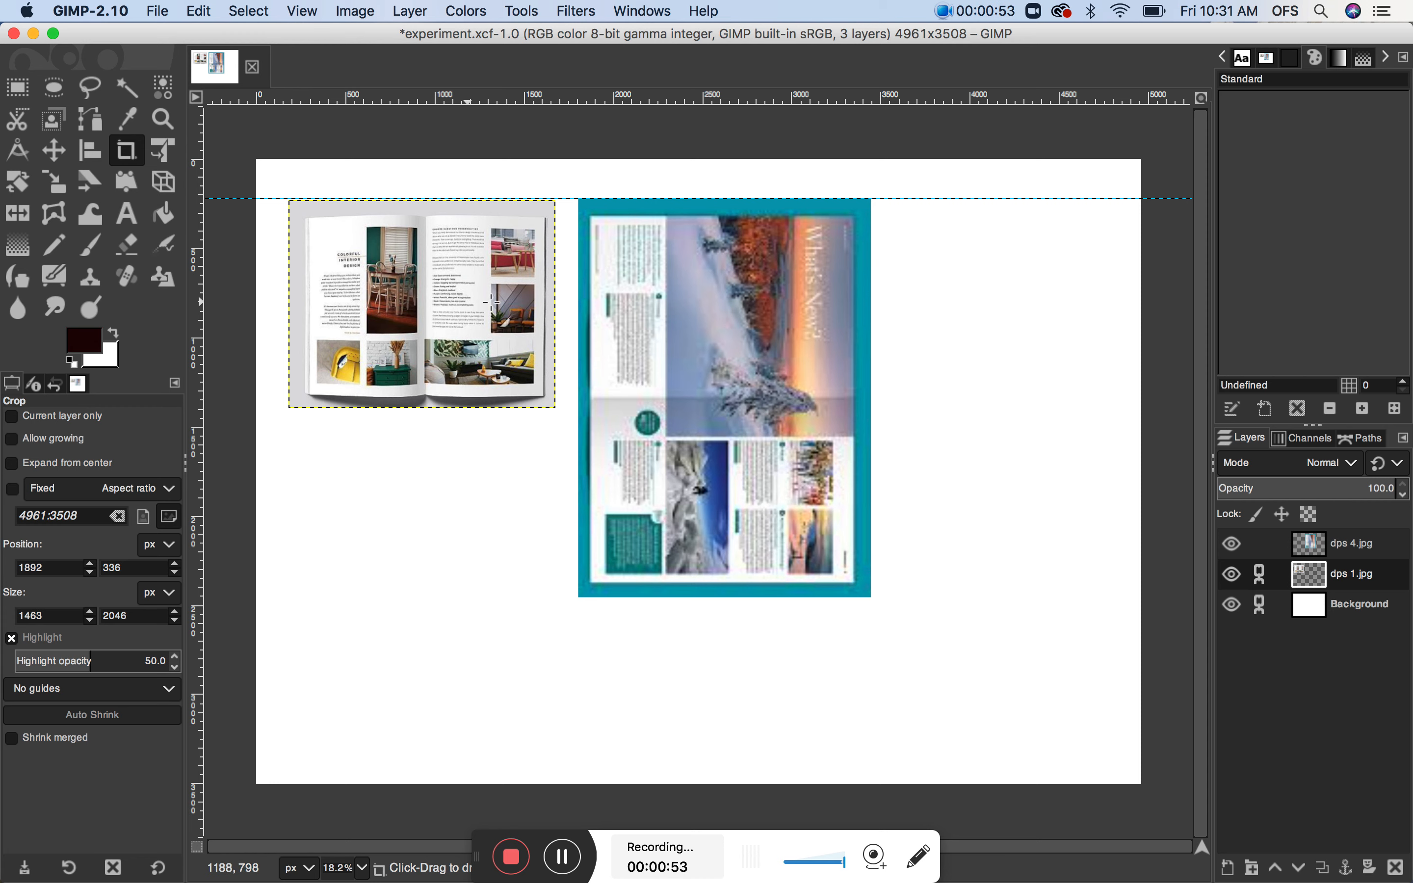
pyautogui.moveTo(326, 468)
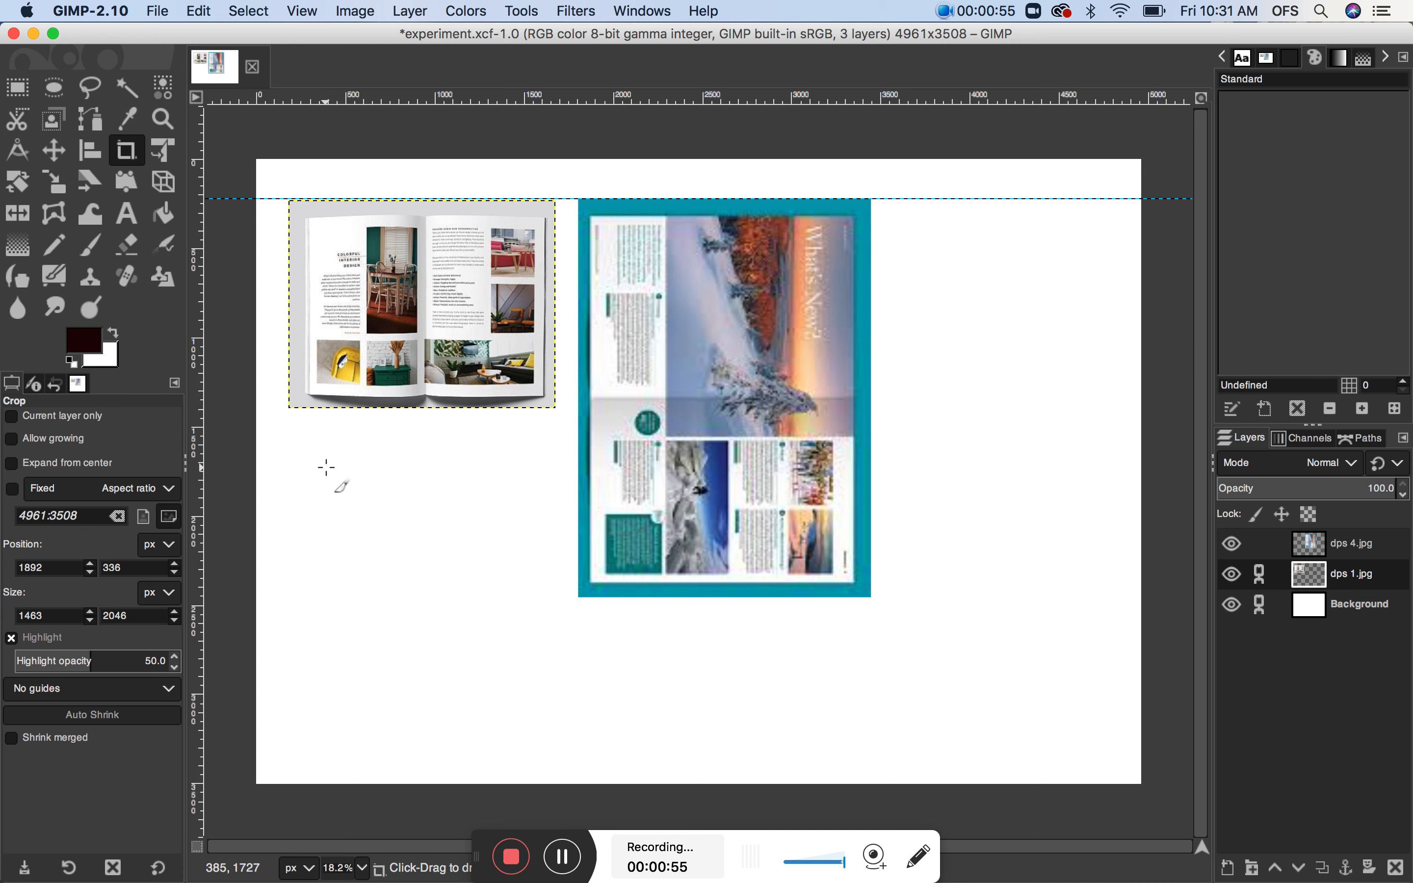
pyautogui.moveTo(730, 393)
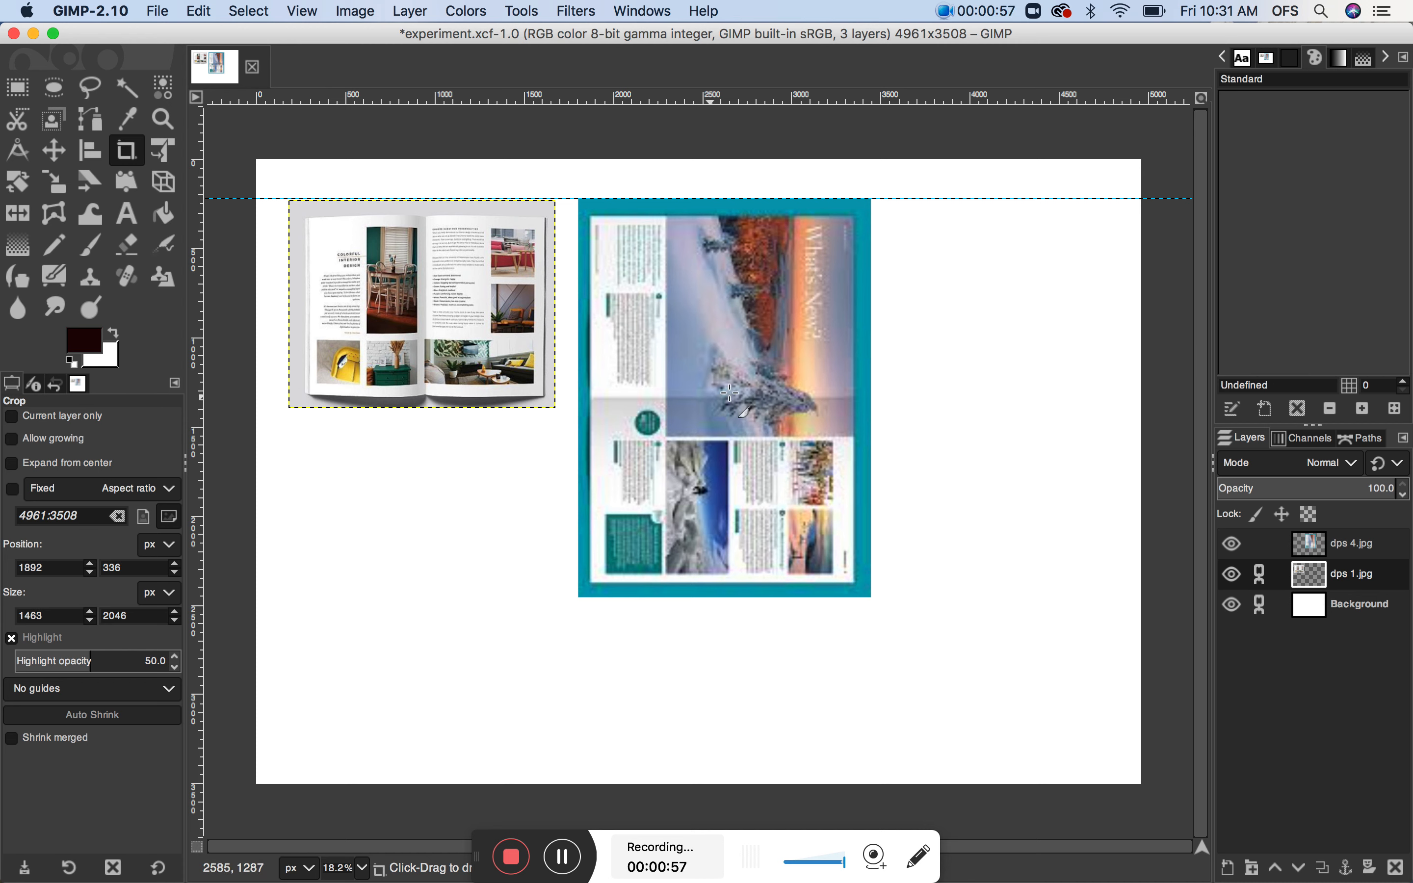
pyautogui.moveTo(424, 333)
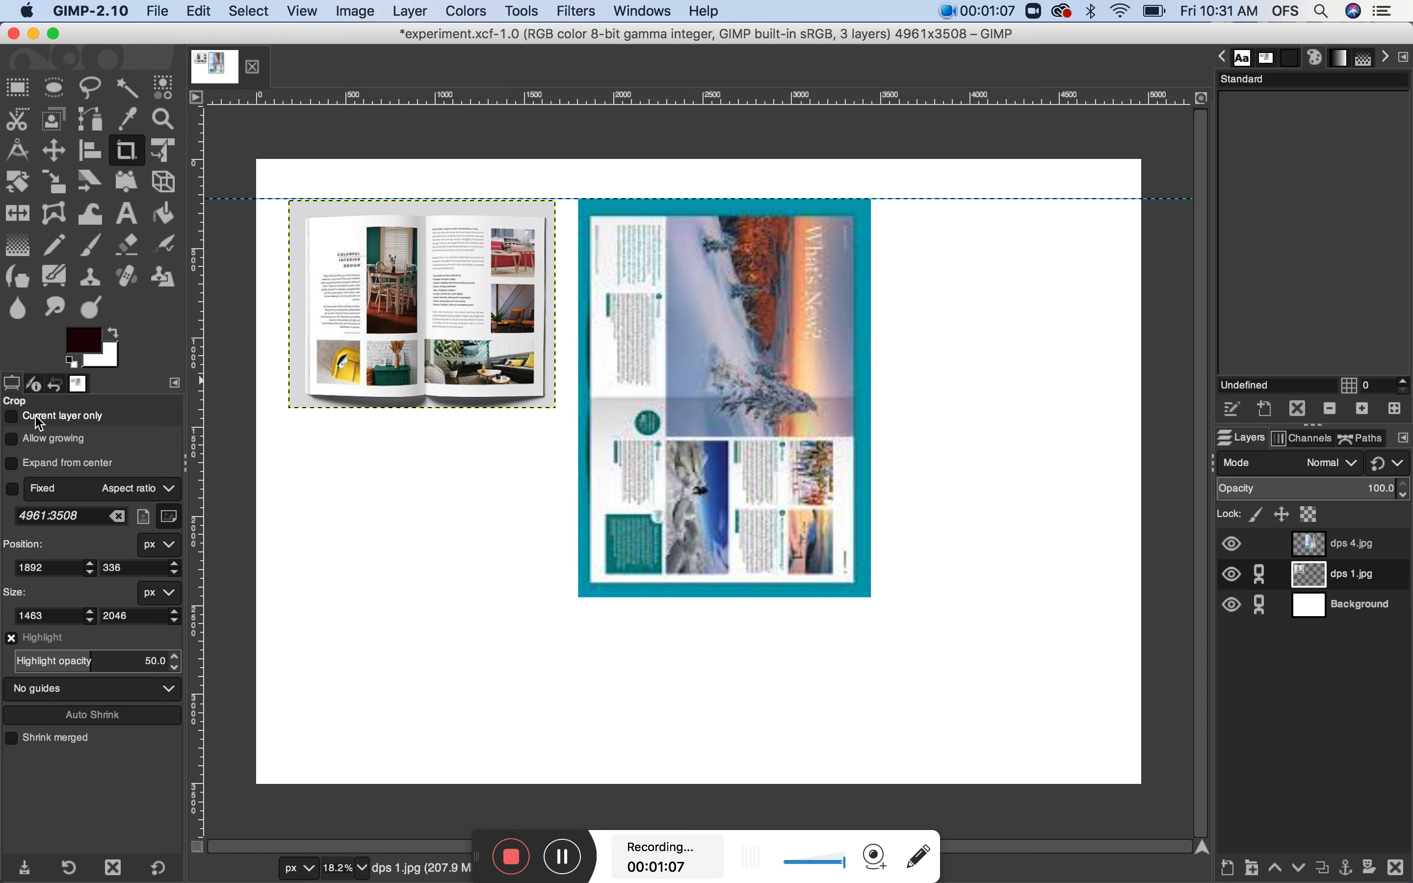
pyautogui.moveTo(14, 415)
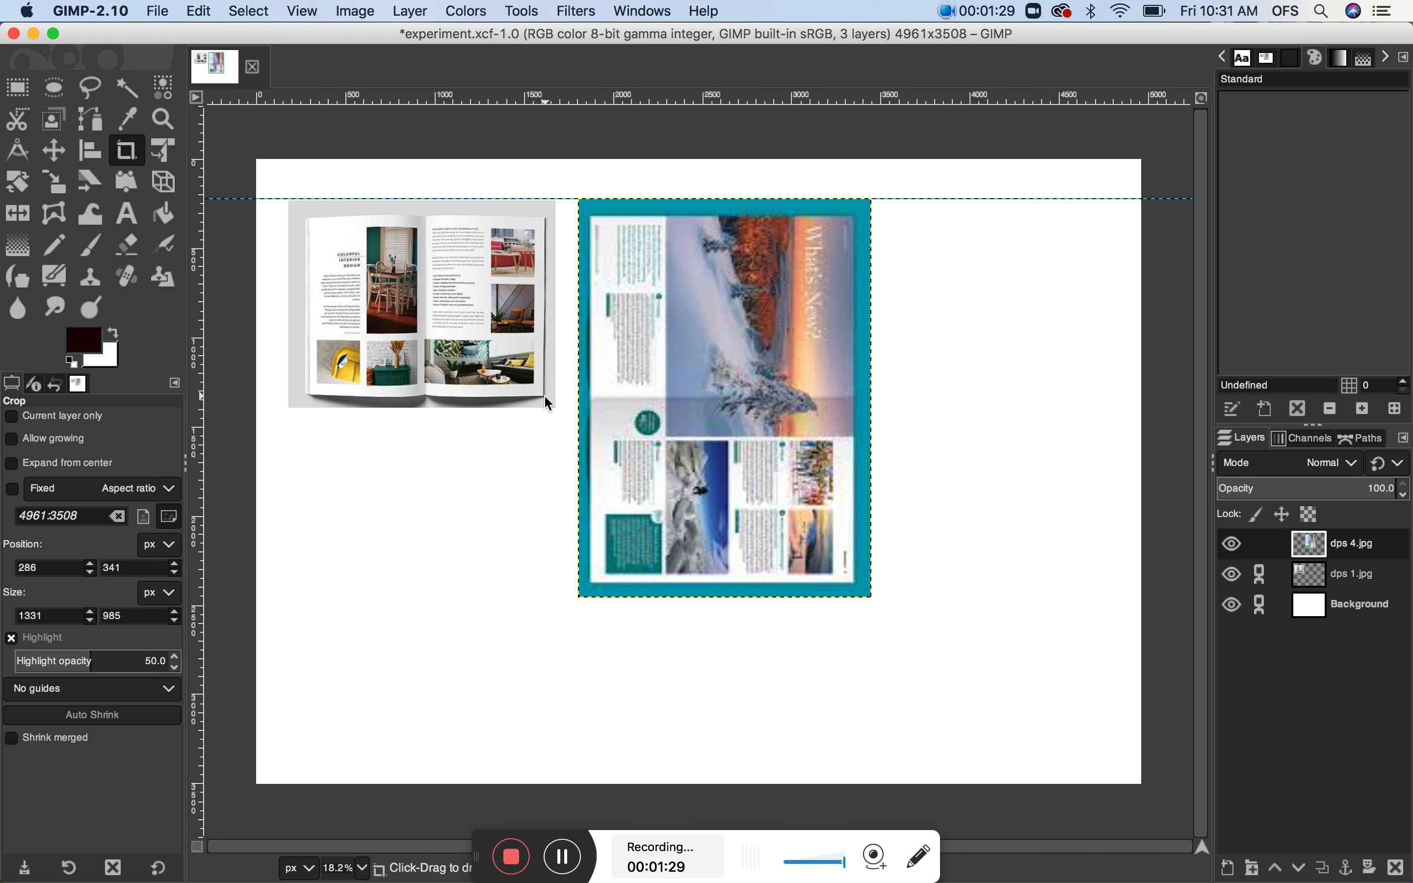
pyautogui.moveTo(14, 423)
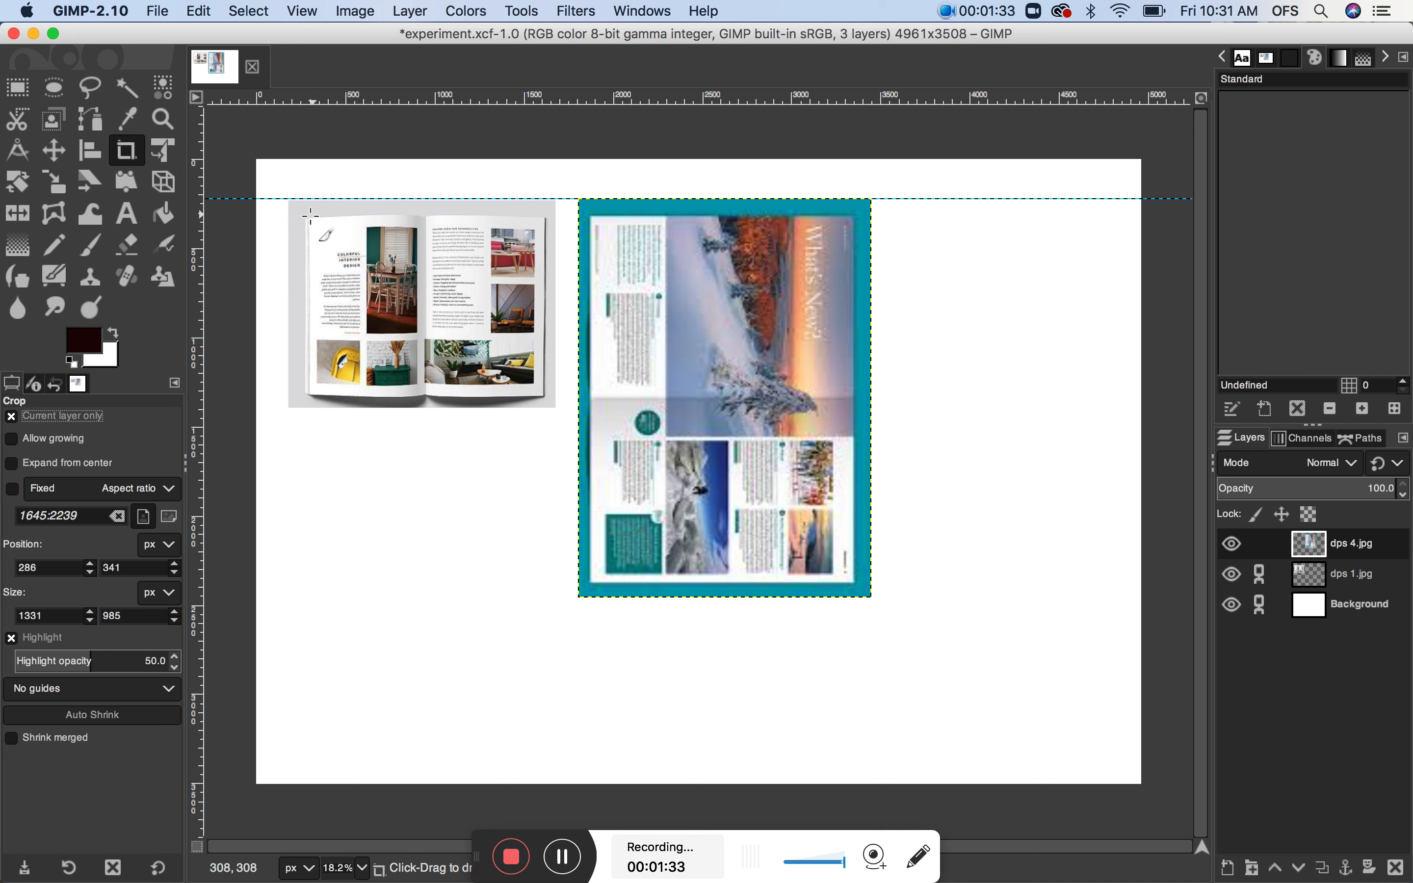
pyautogui.moveTo(635, 399)
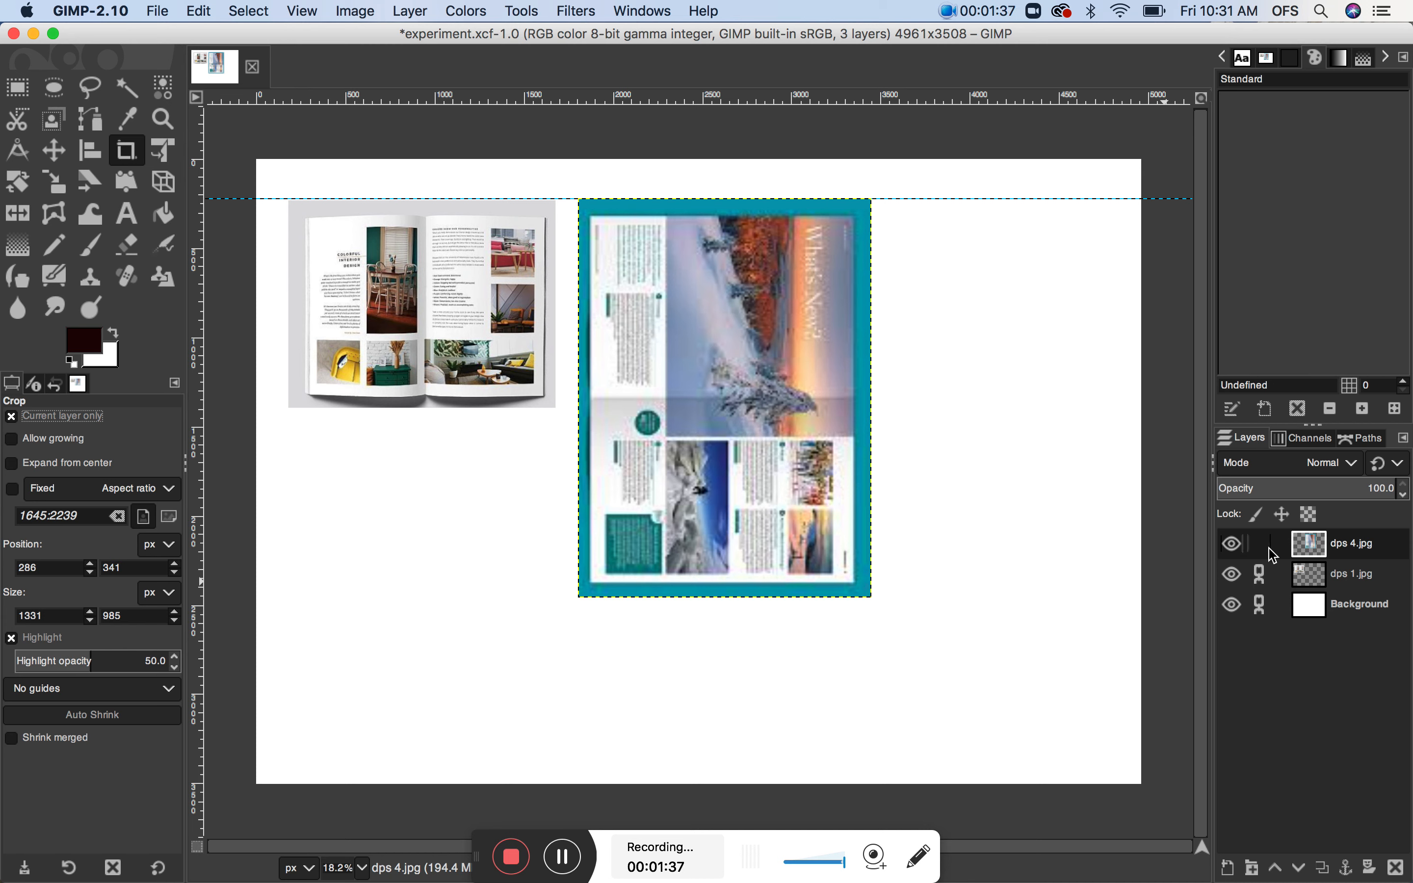
pyautogui.moveTo(1275, 554)
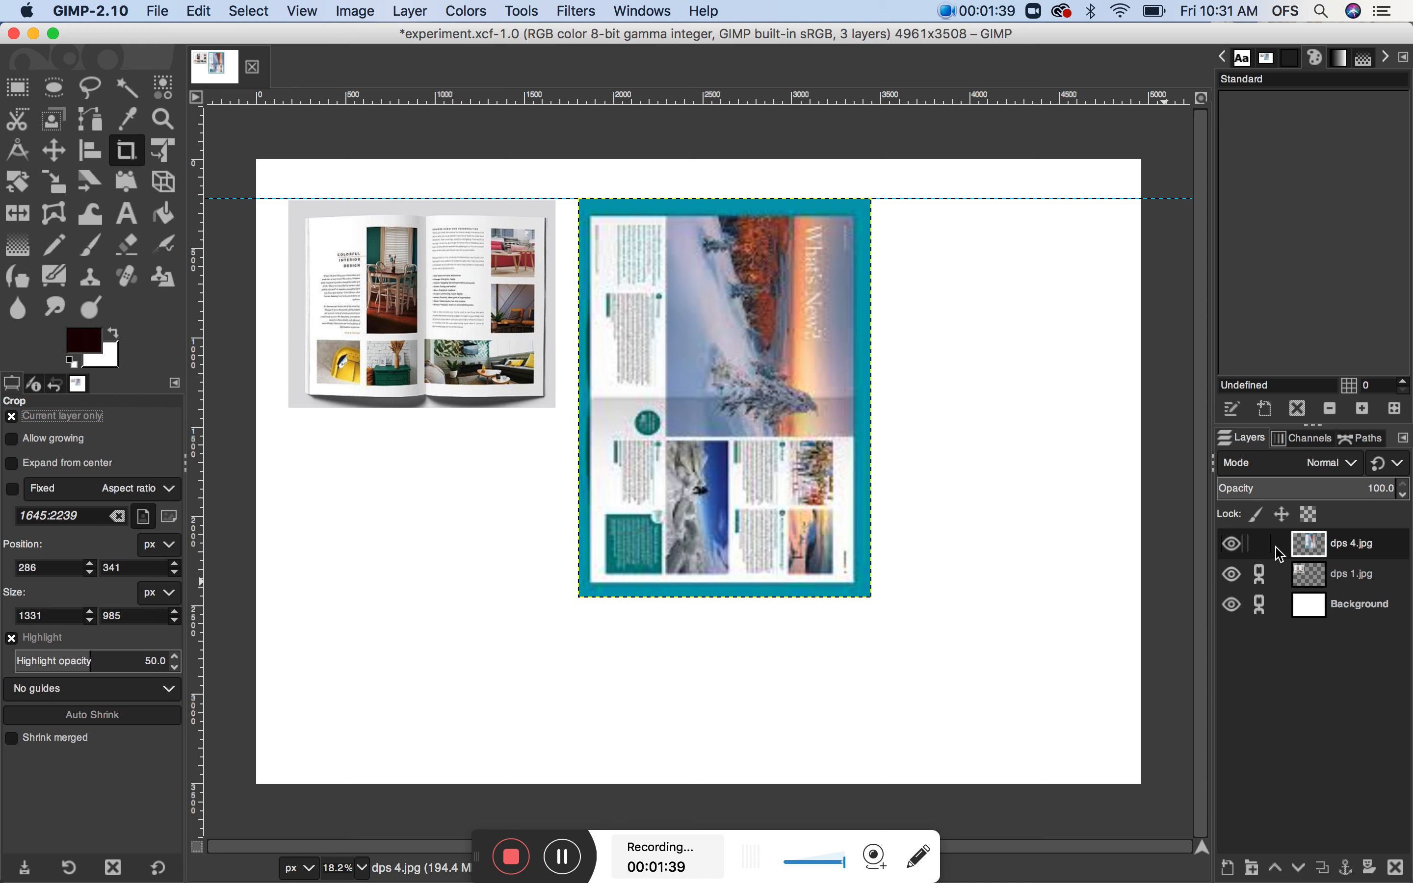
pyautogui.moveTo(1400, 556)
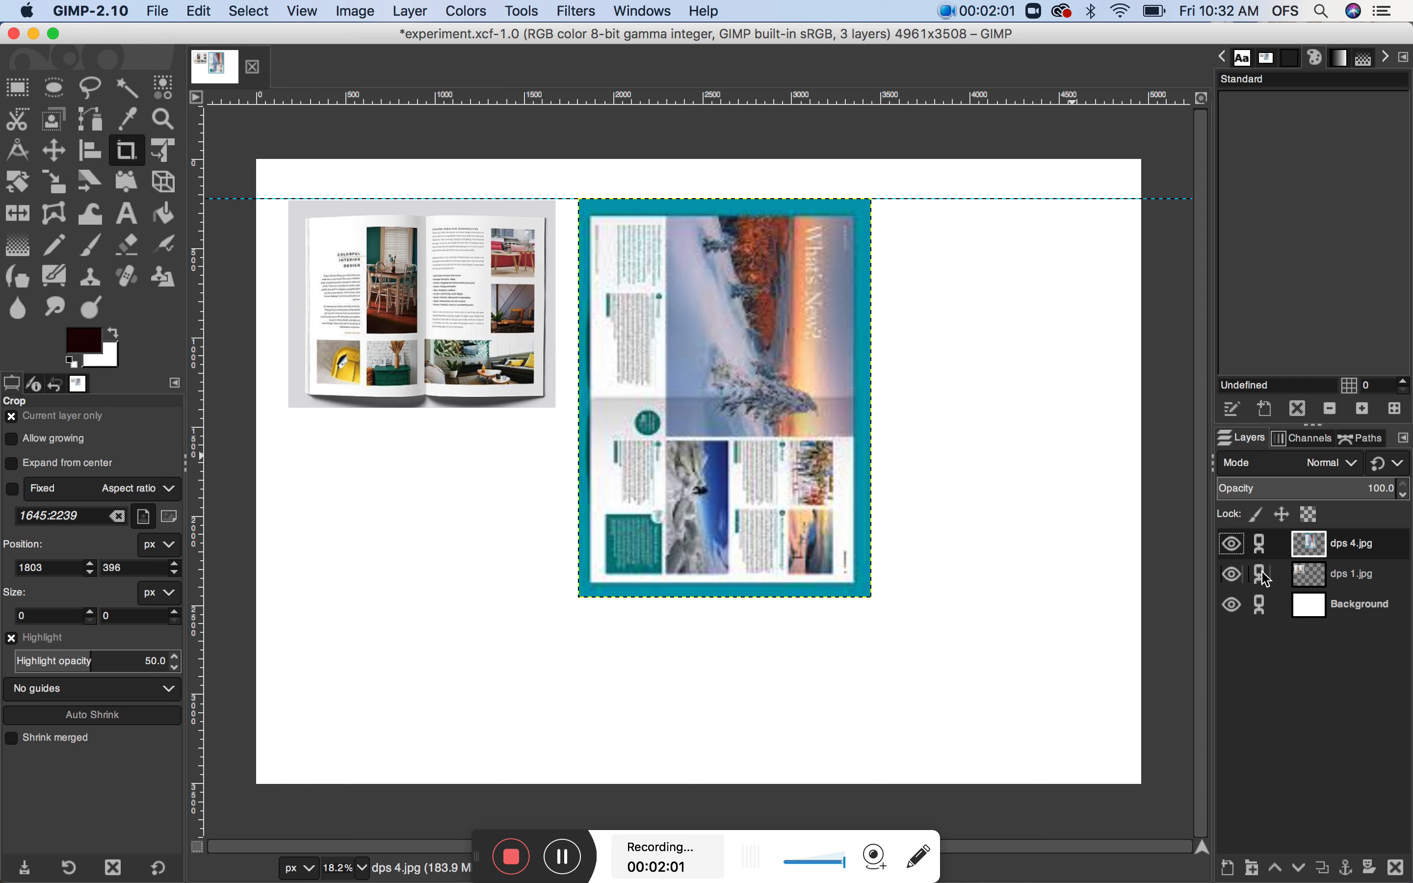
# Step: Crop the left spread tight to its pages, removing the grey background
pyautogui.click(1352, 574)
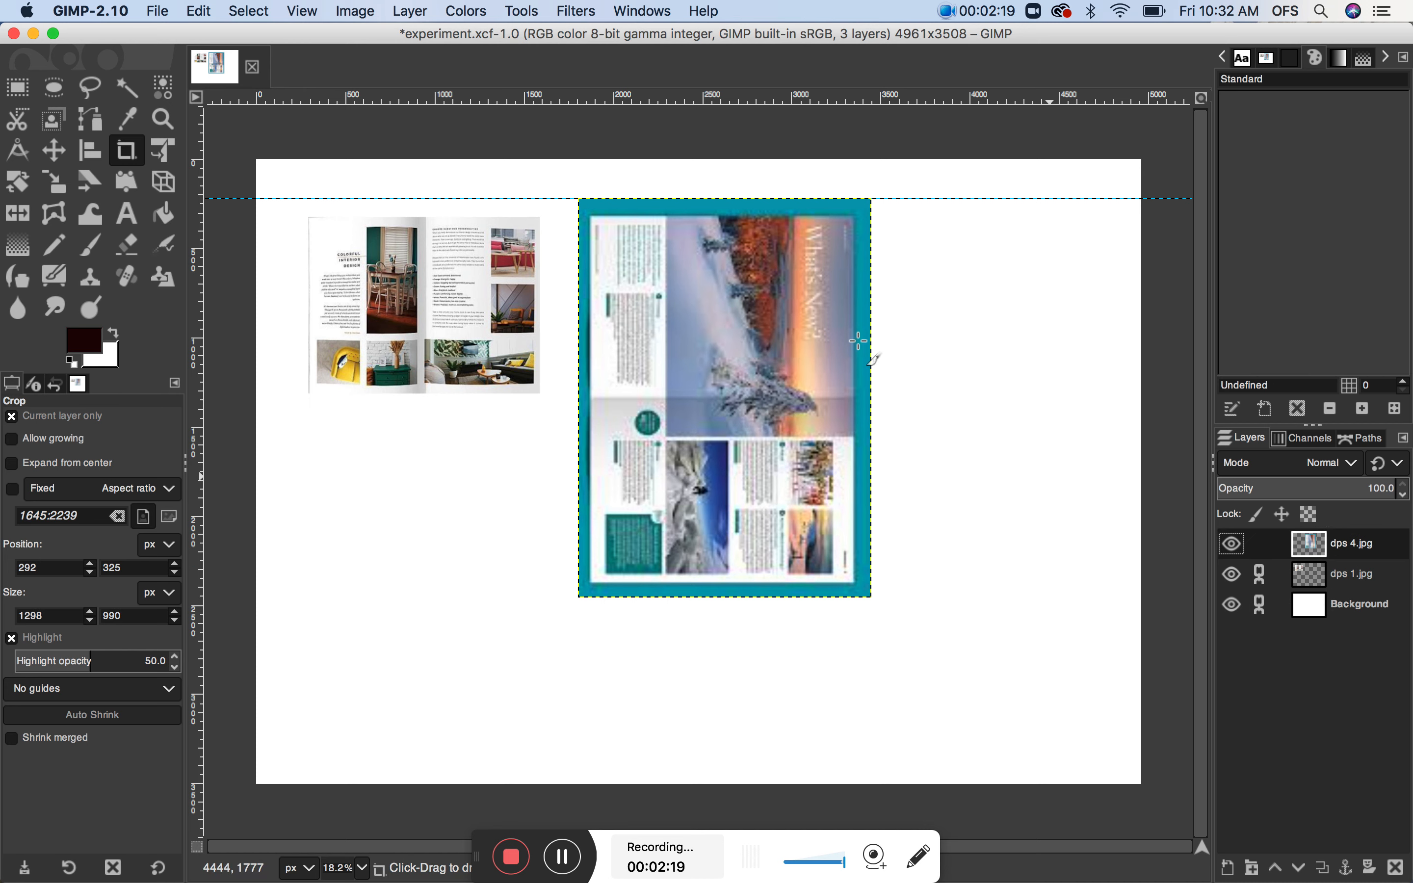
pyautogui.moveTo(591, 215)
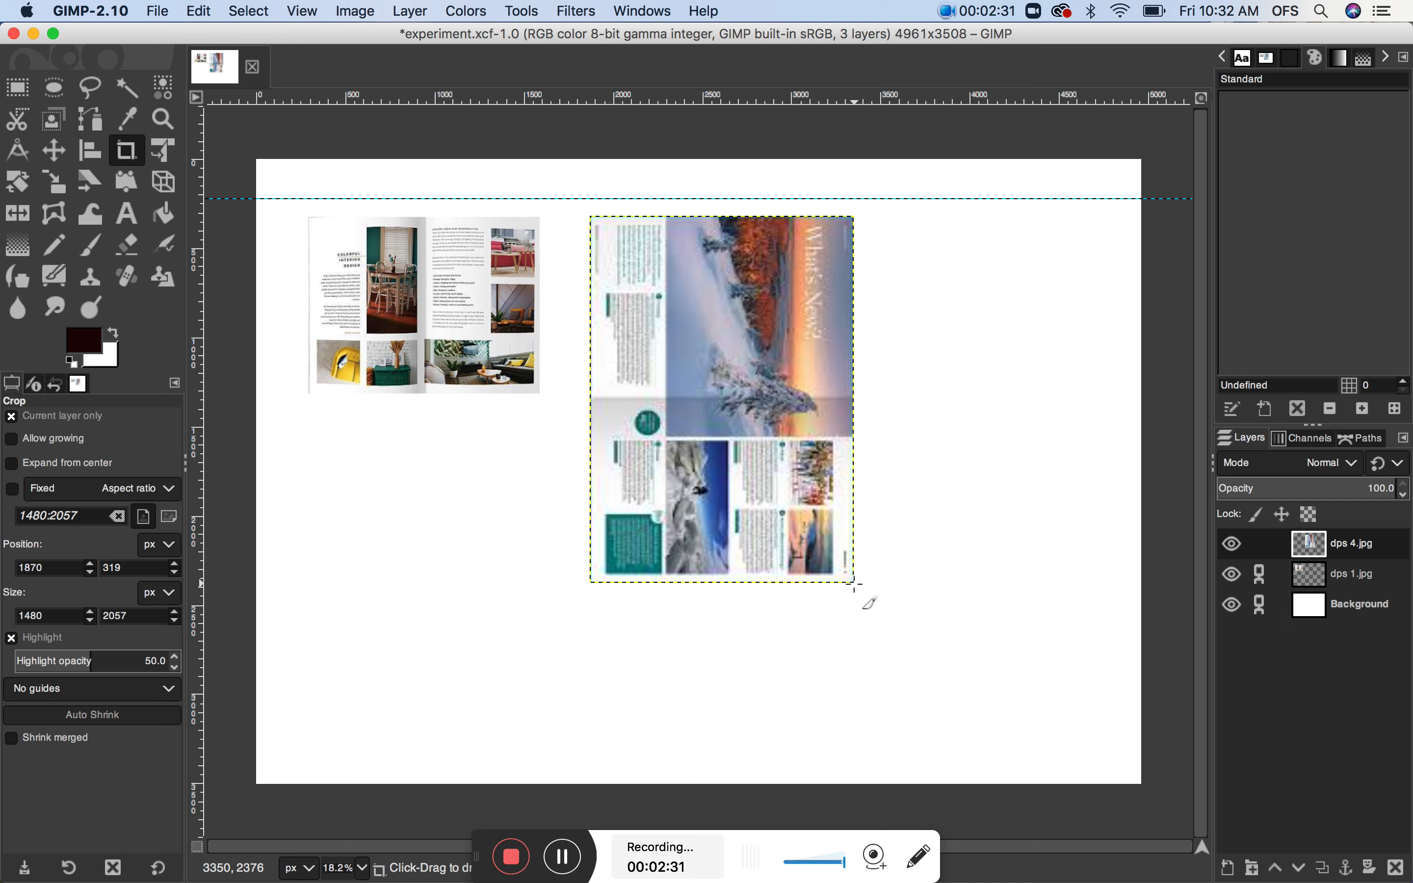
pyautogui.moveTo(386, 297)
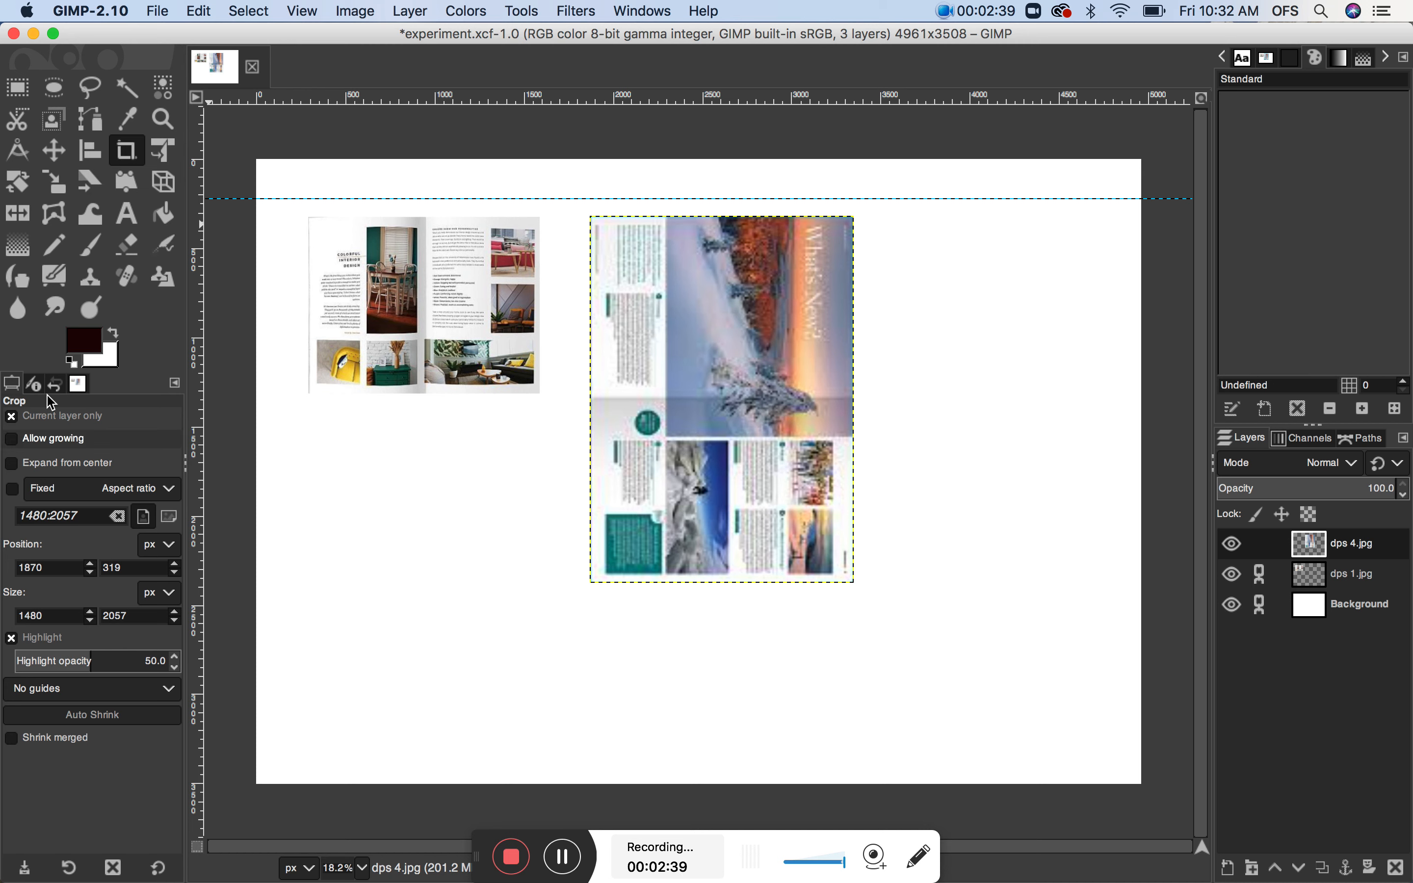
# Step: Make the Rotate tool active for turning the right spread
pyautogui.click(16, 182)
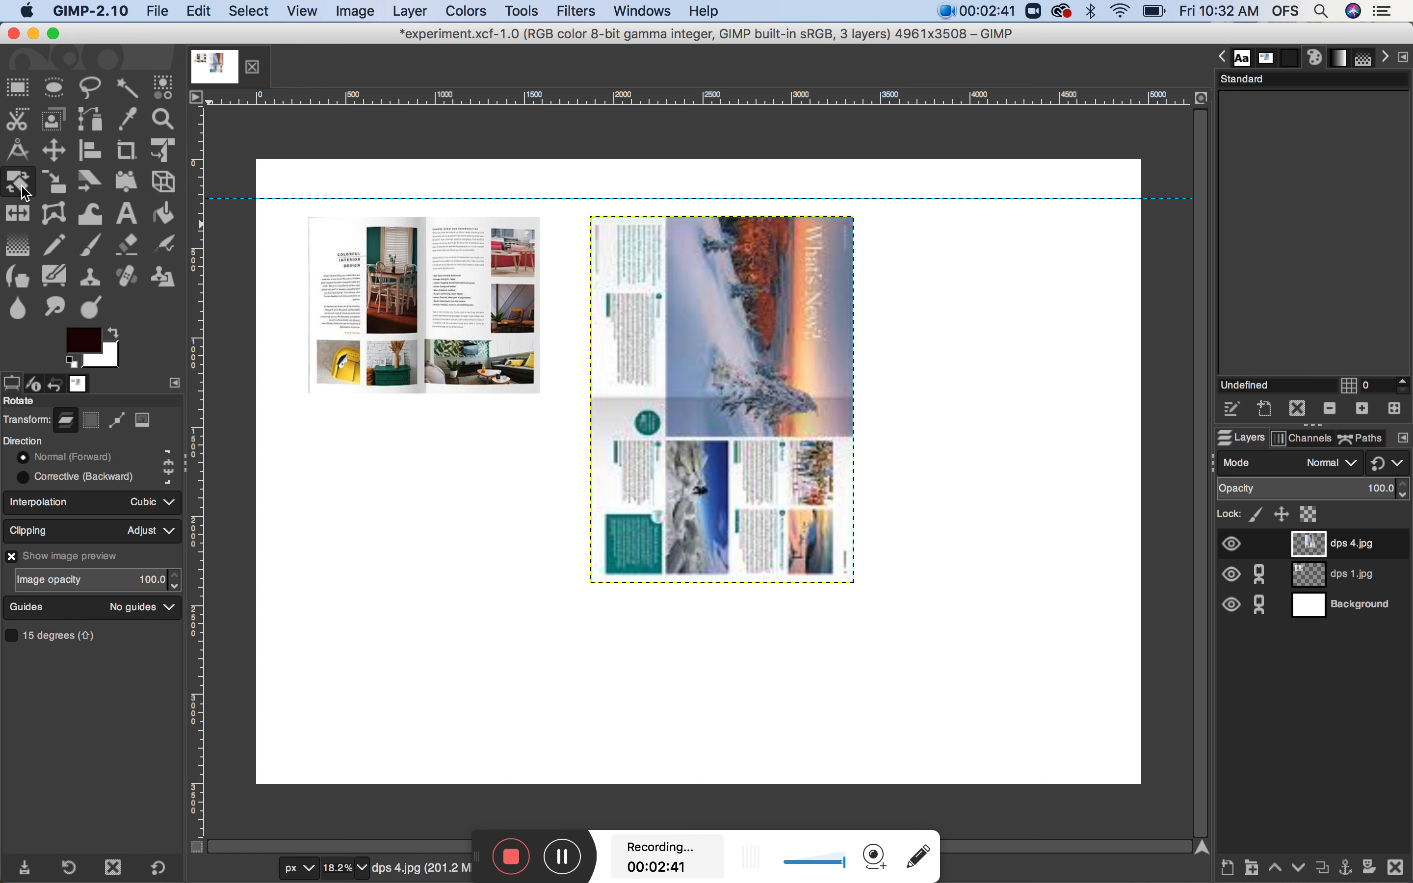
pyautogui.moveTo(17, 182)
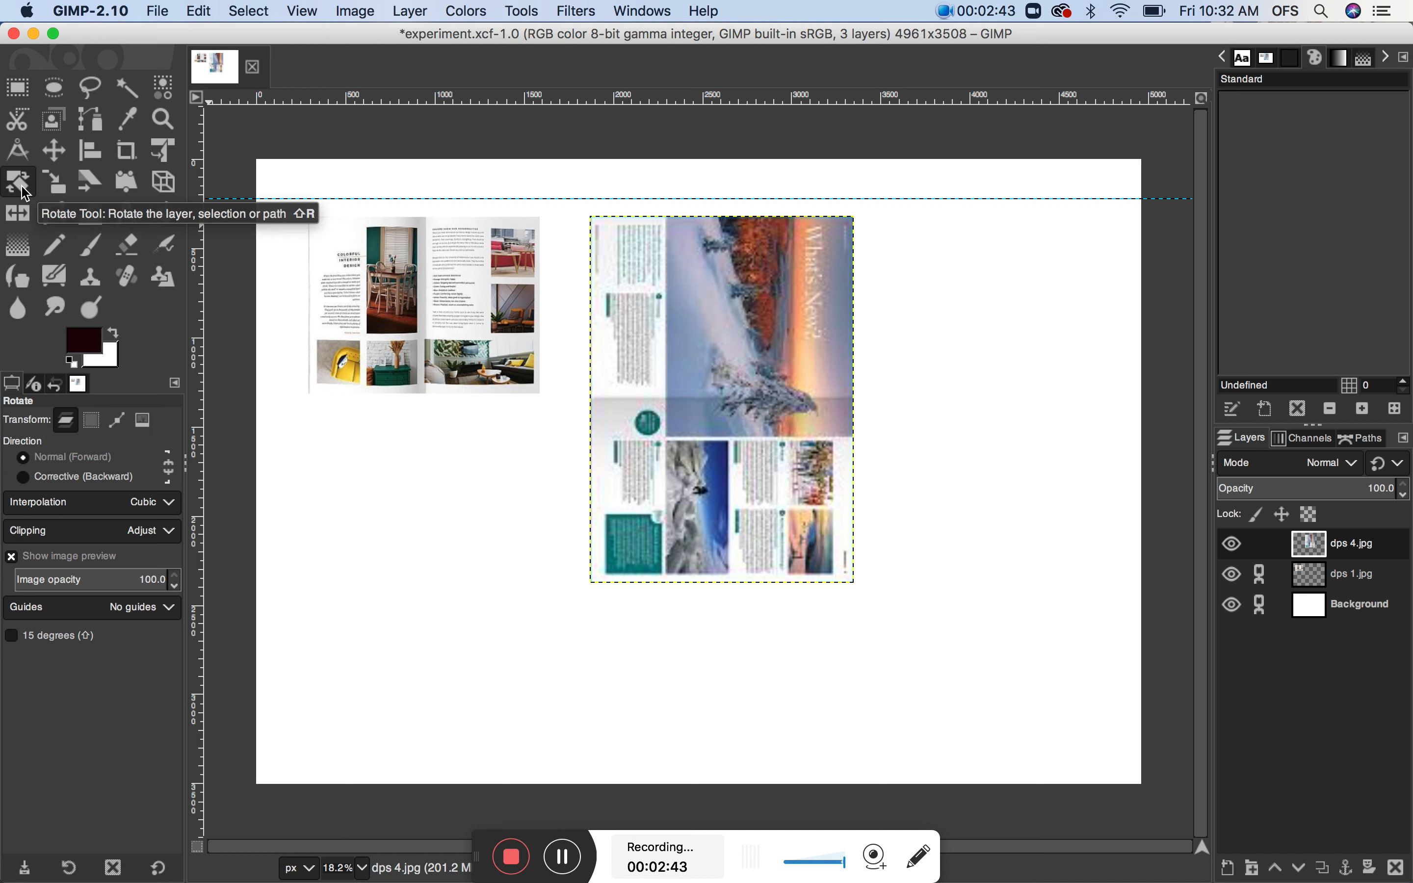
pyautogui.moveTo(76, 476)
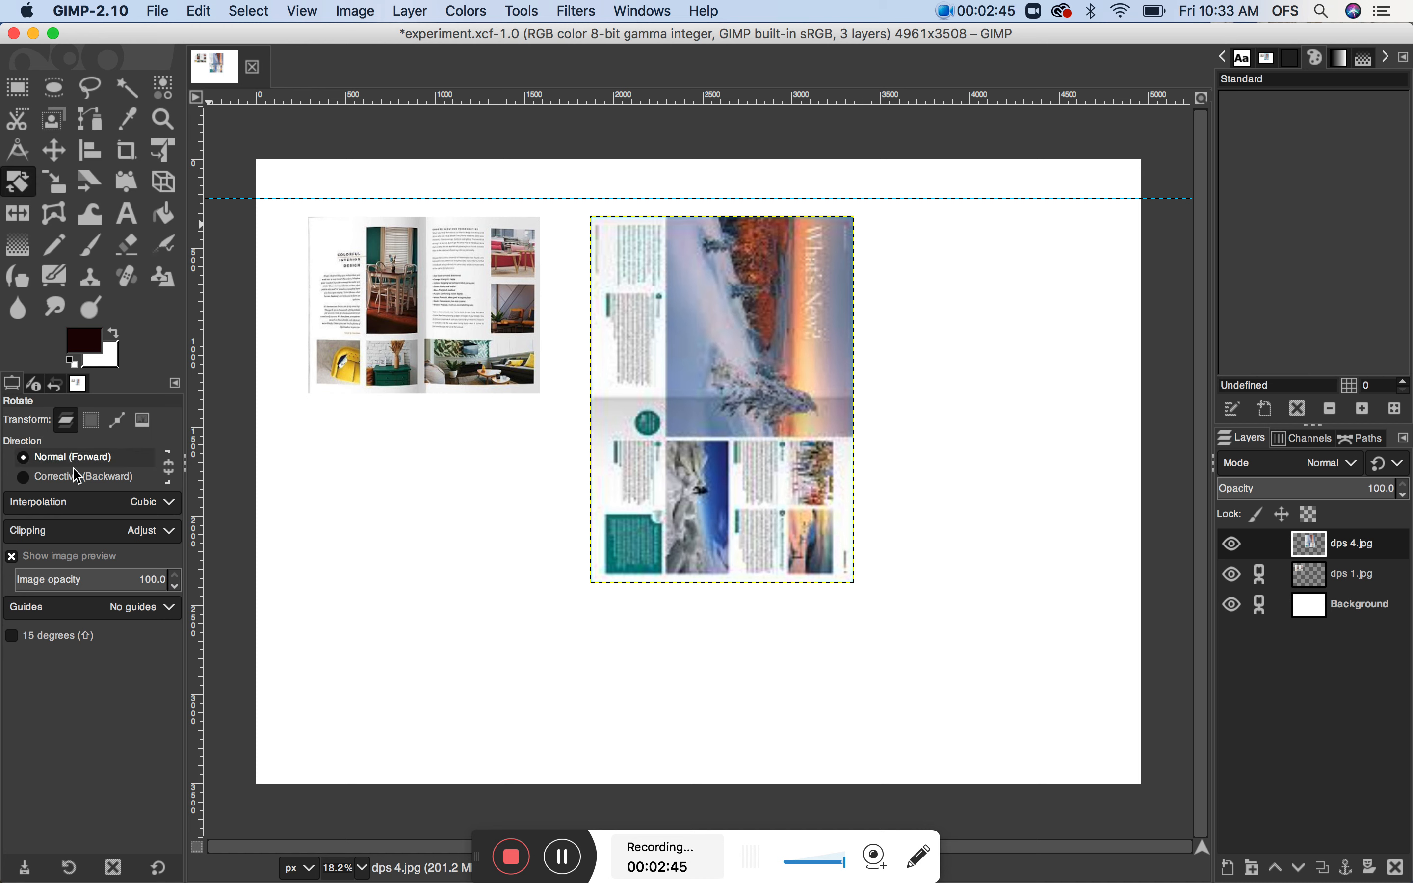
pyautogui.moveTo(142, 420)
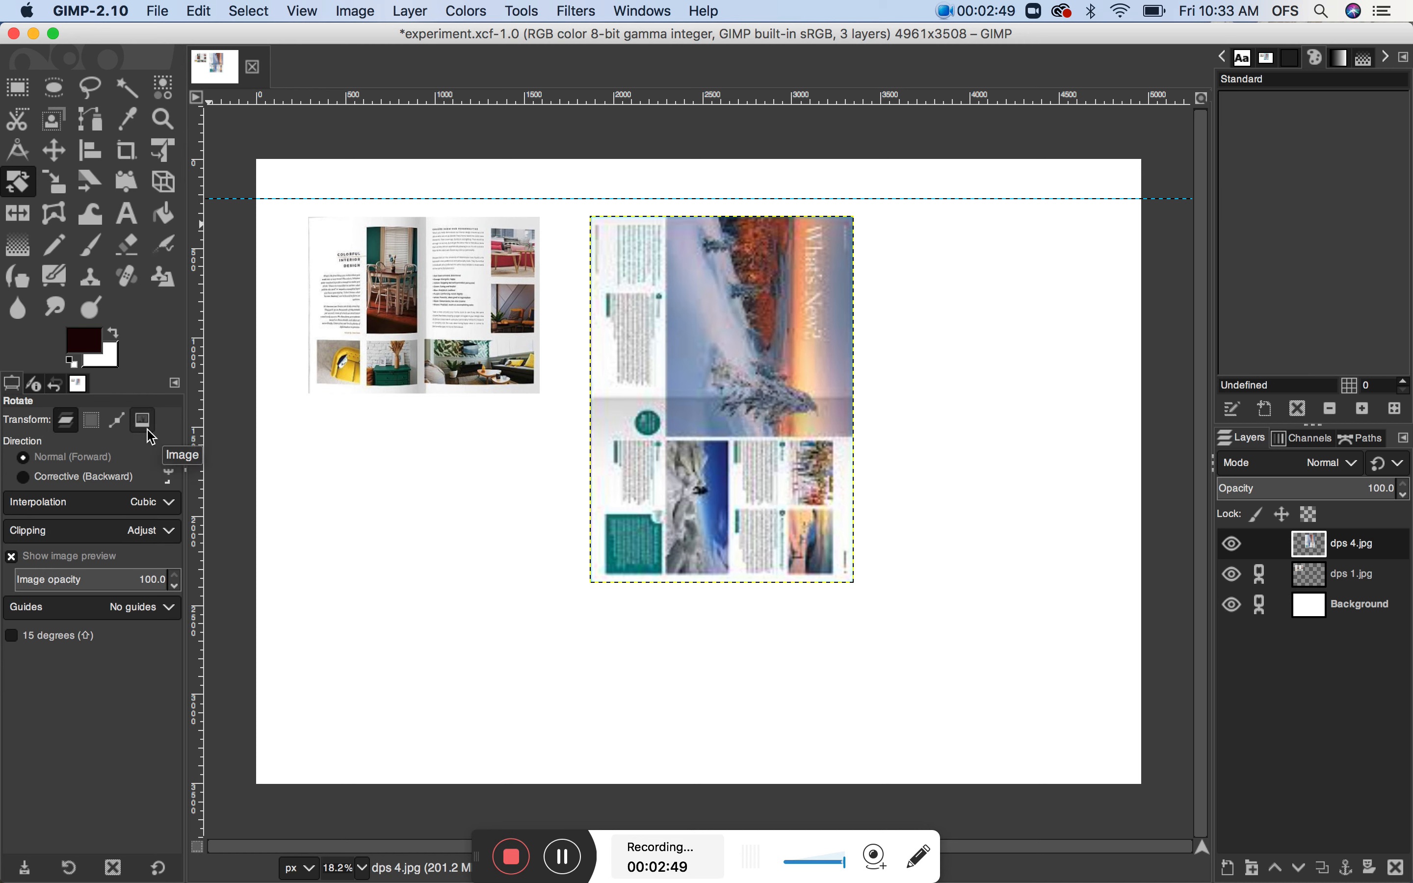
pyautogui.moveTo(76, 190)
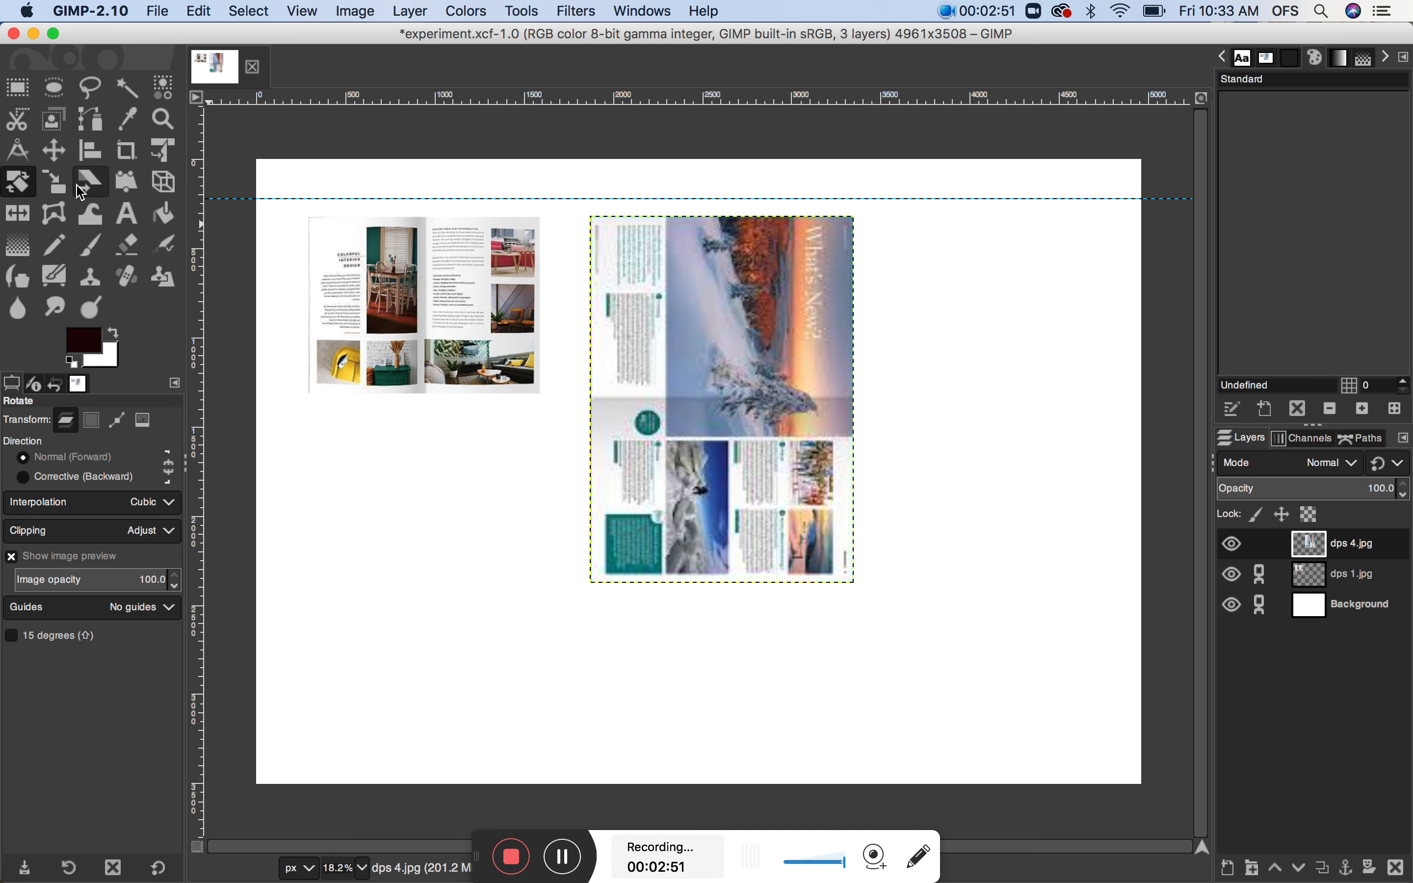
pyautogui.moveTo(819, 233)
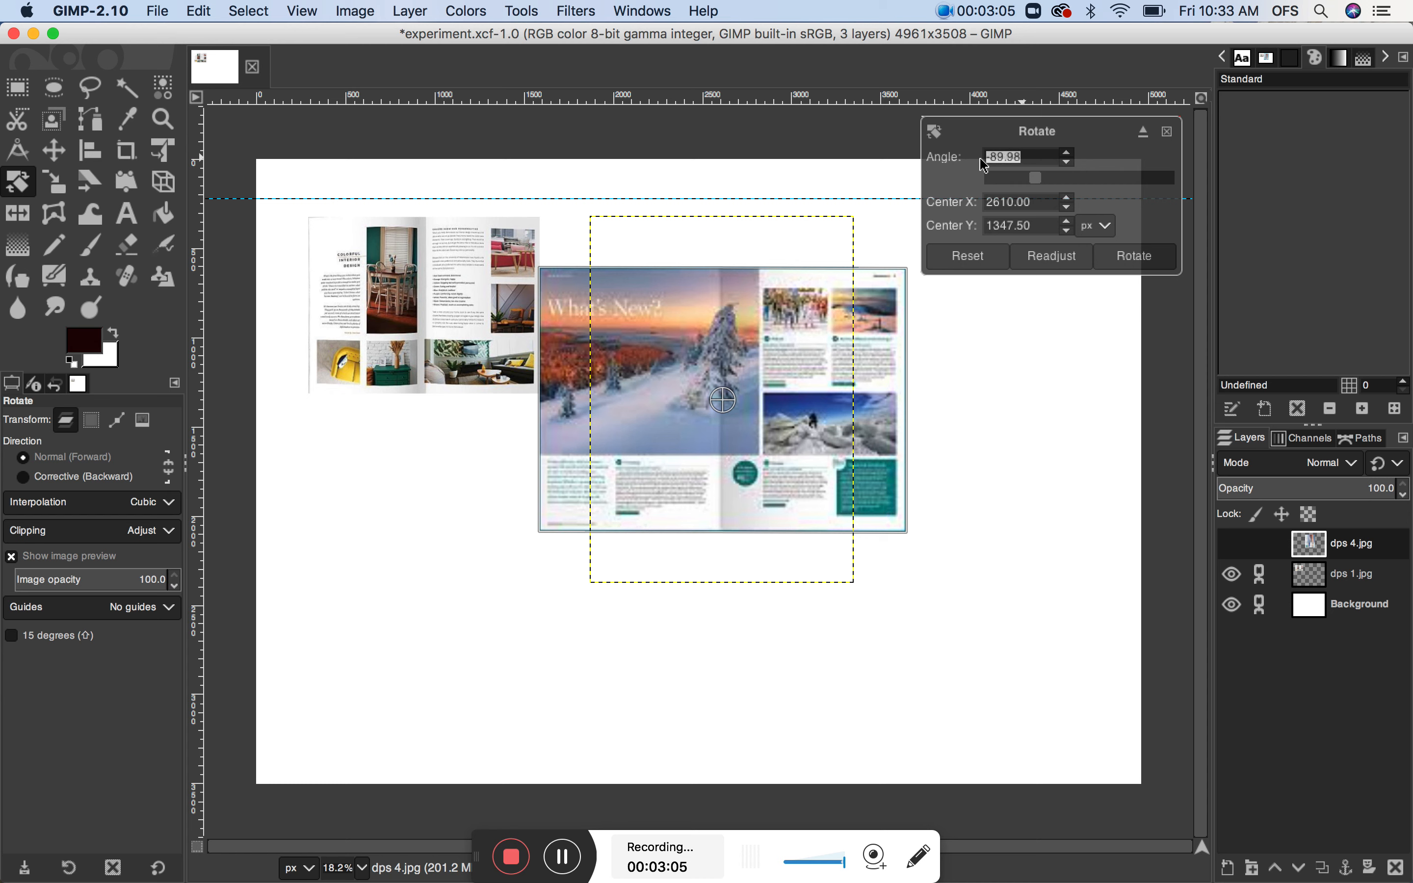
# Step: Set the right spread's rotation angle to 90 degrees
pyautogui.write('90')
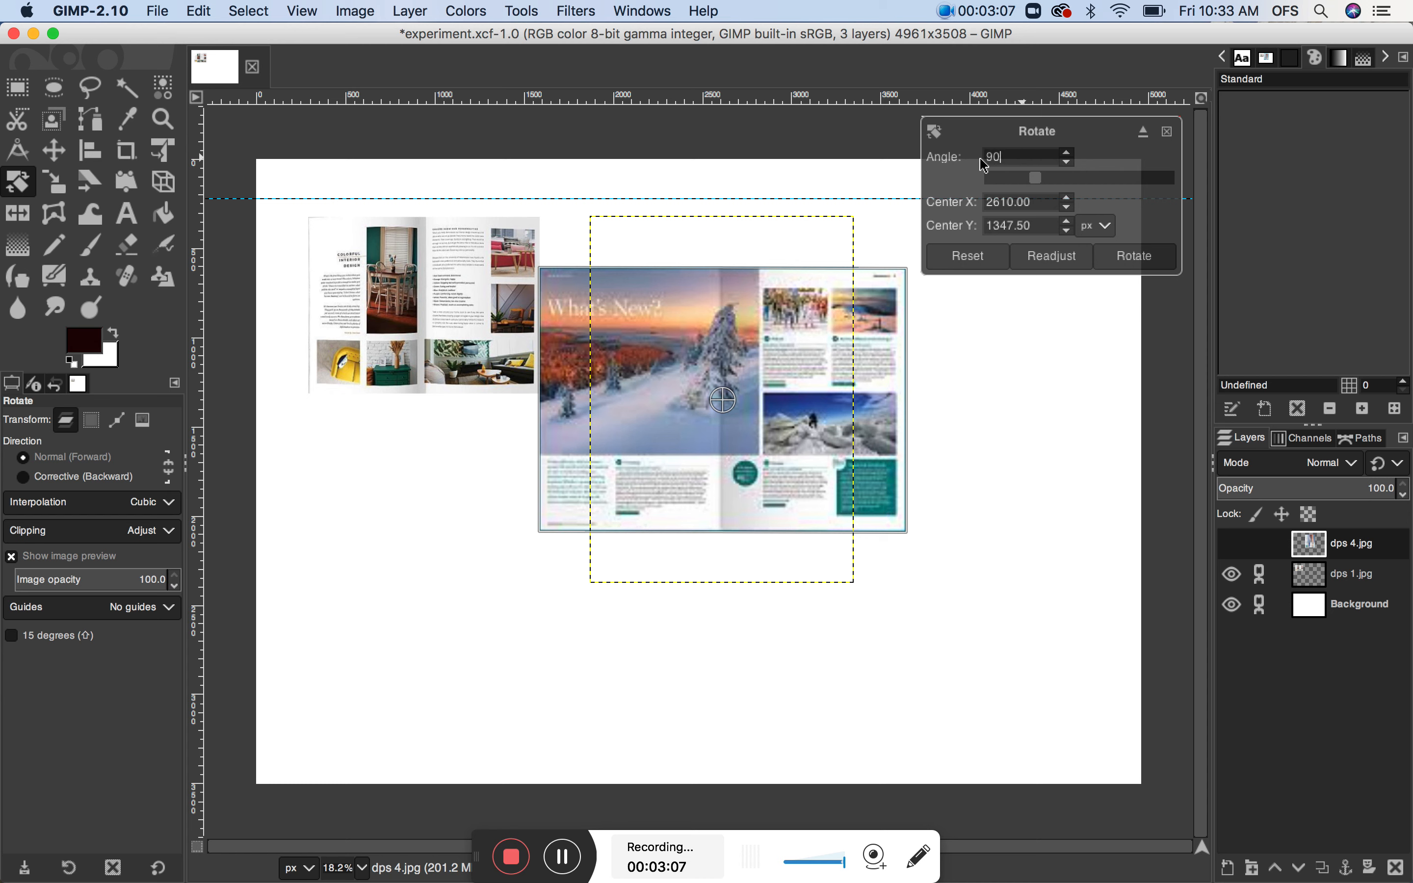